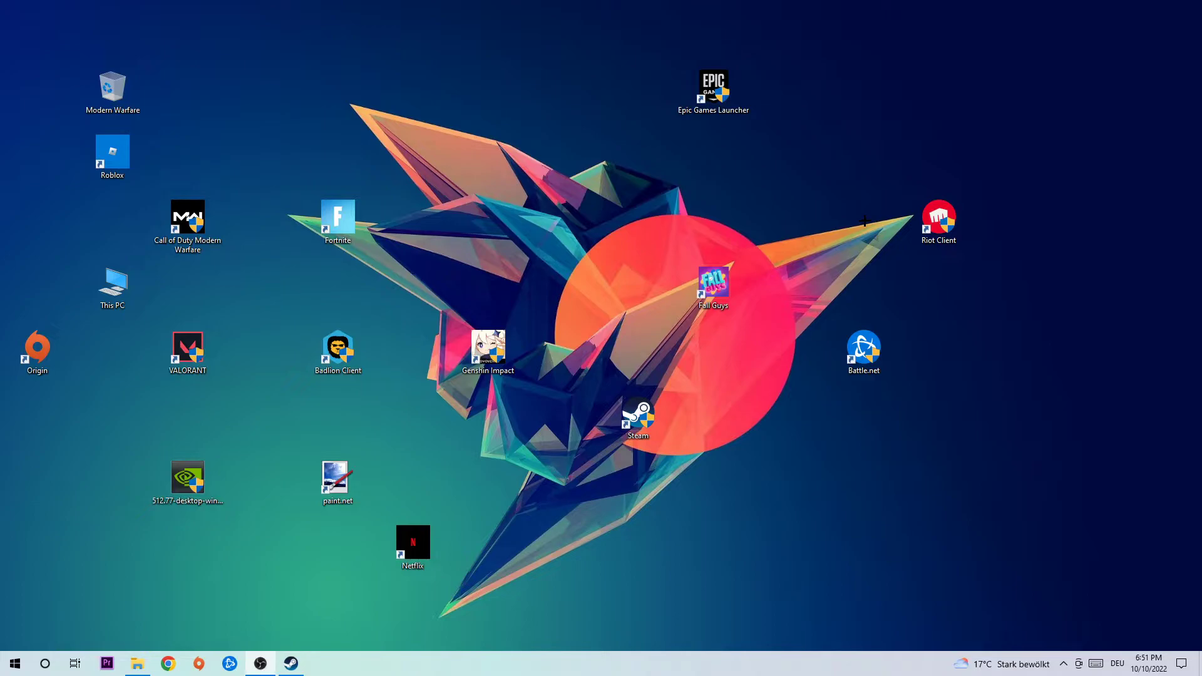
pyautogui.moveTo(732, 464)
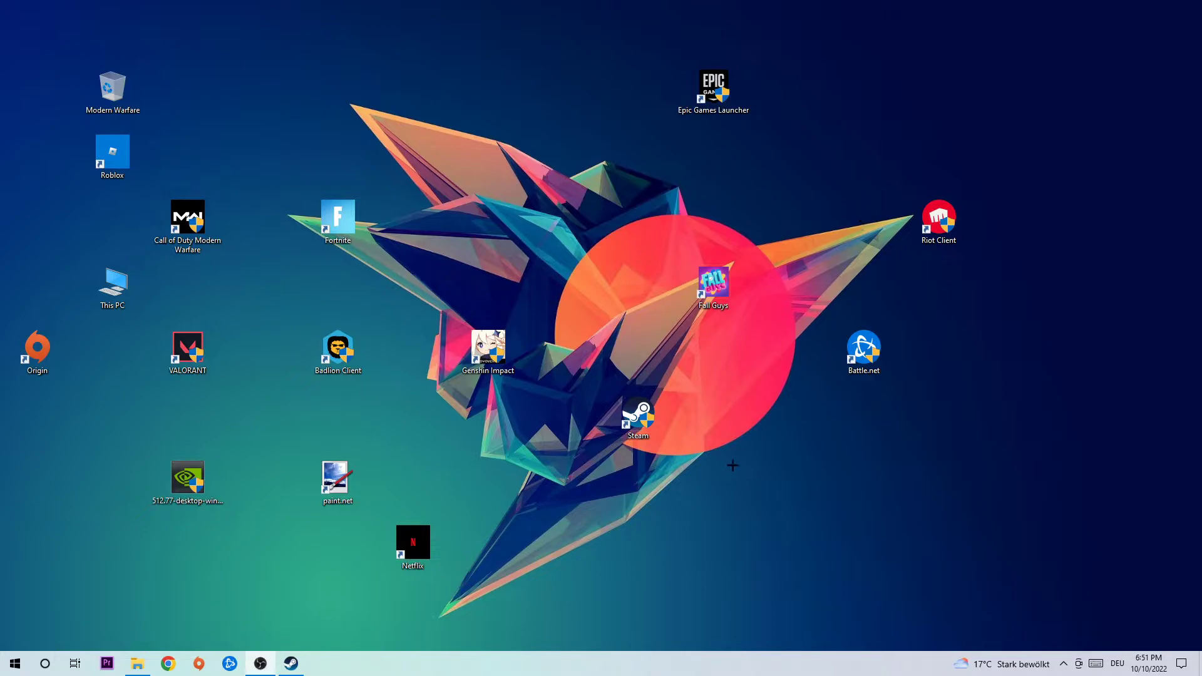
pyautogui.moveTo(504, 674)
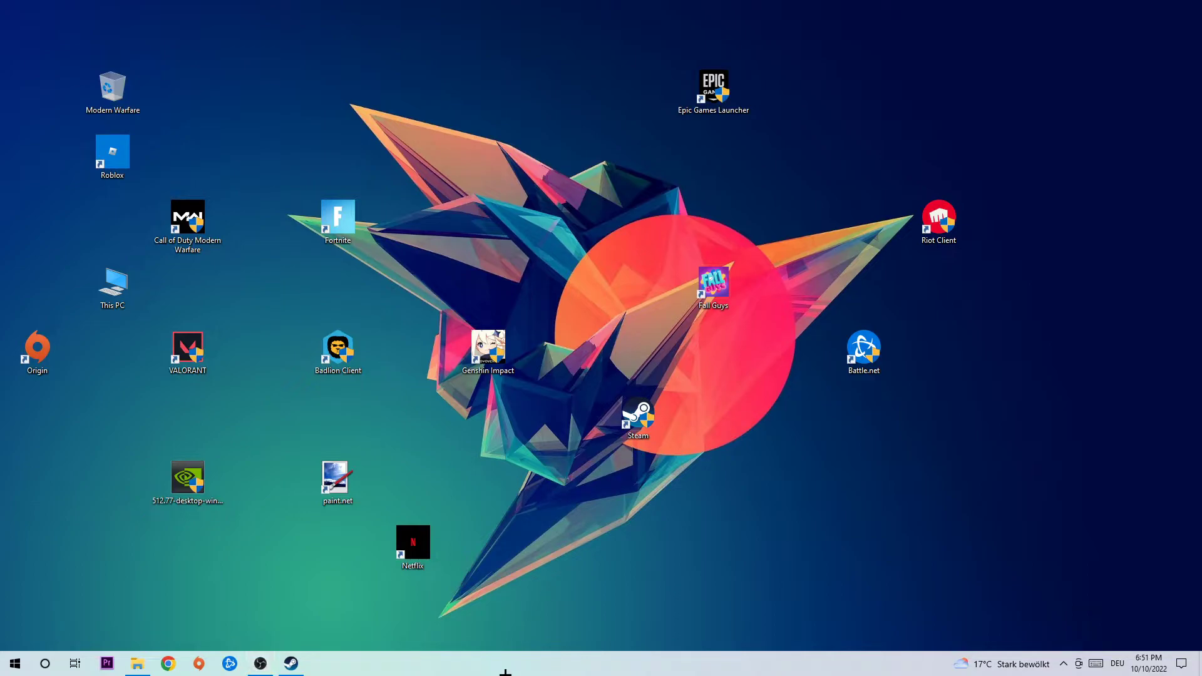
pyautogui.moveTo(563, 550)
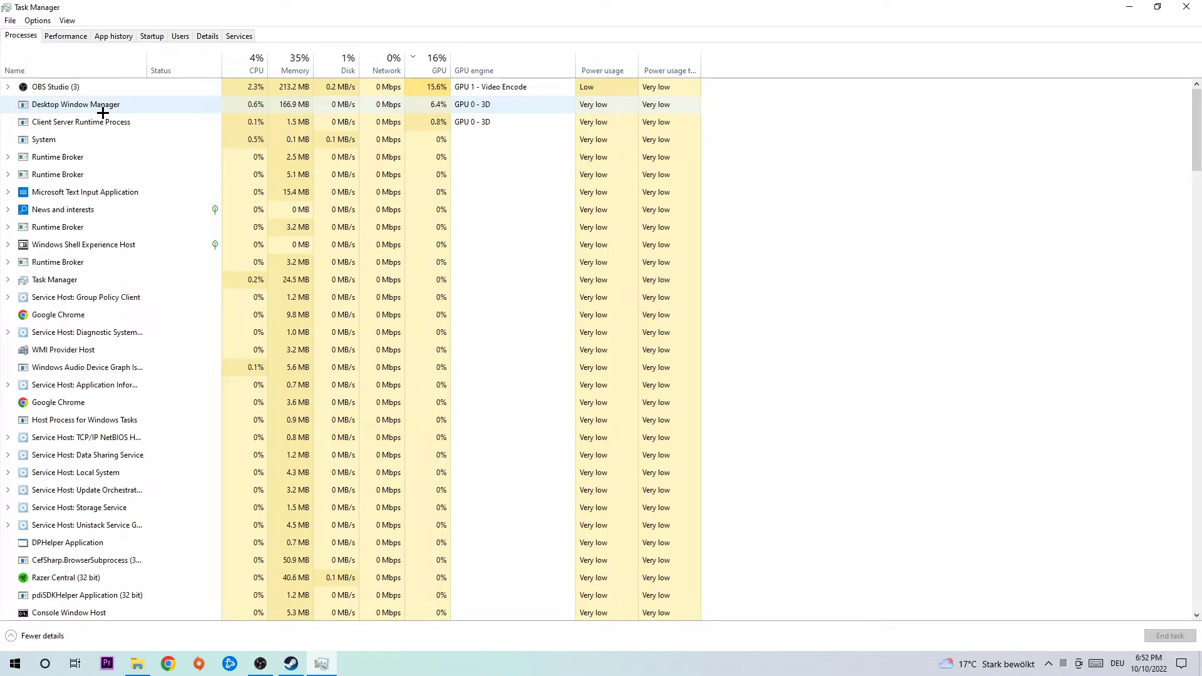
# Select a running process in Task Manager and bring up its End task menu
pyautogui.click(86, 297)
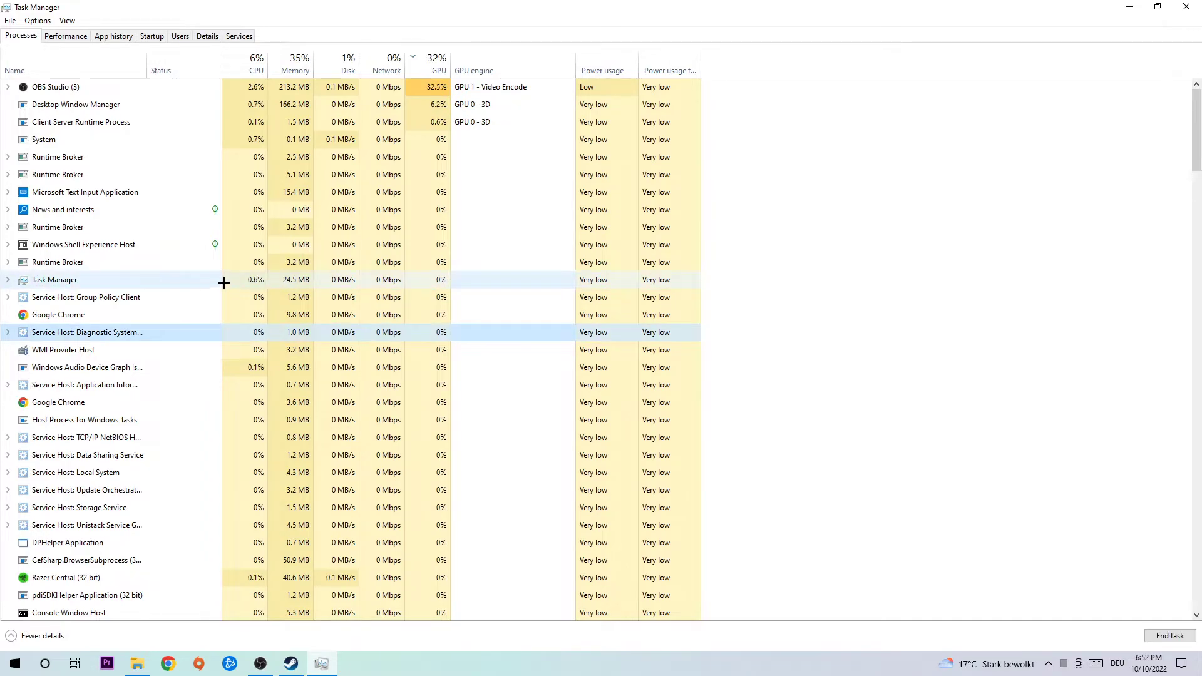
pyautogui.rightClick(86, 332)
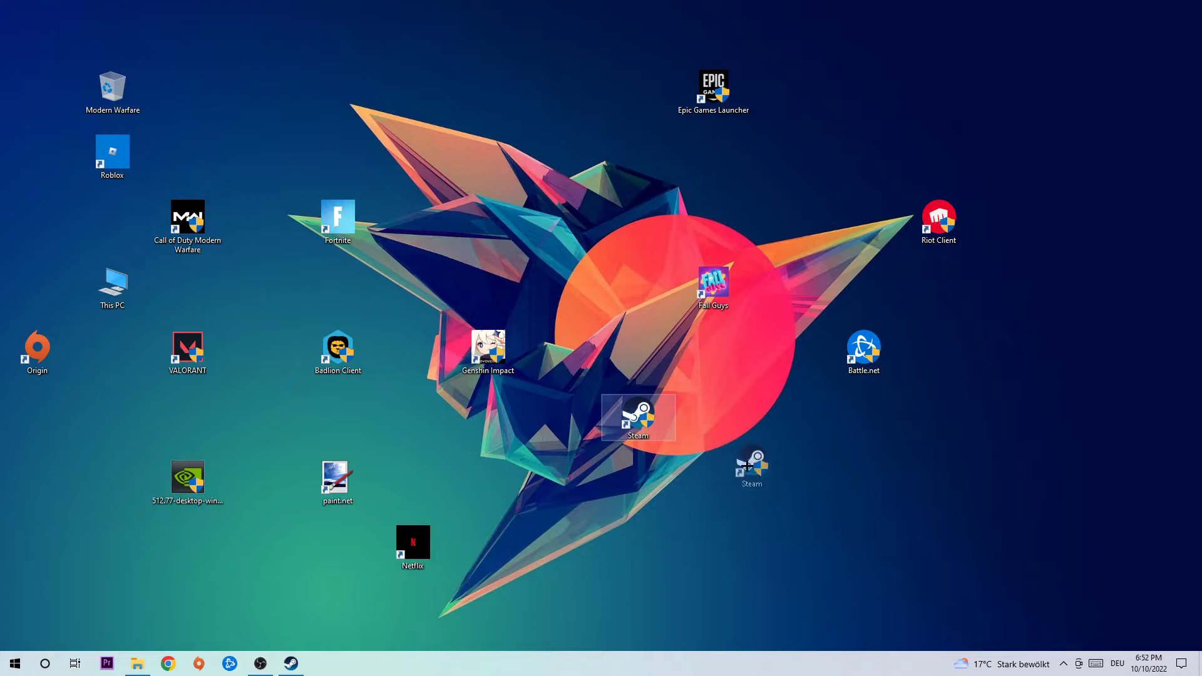
# Move the Steam shortcut to the lower right of the desktop and check the Start menu
pyautogui.moveTo(638, 417); pyautogui.dragTo(788, 482)
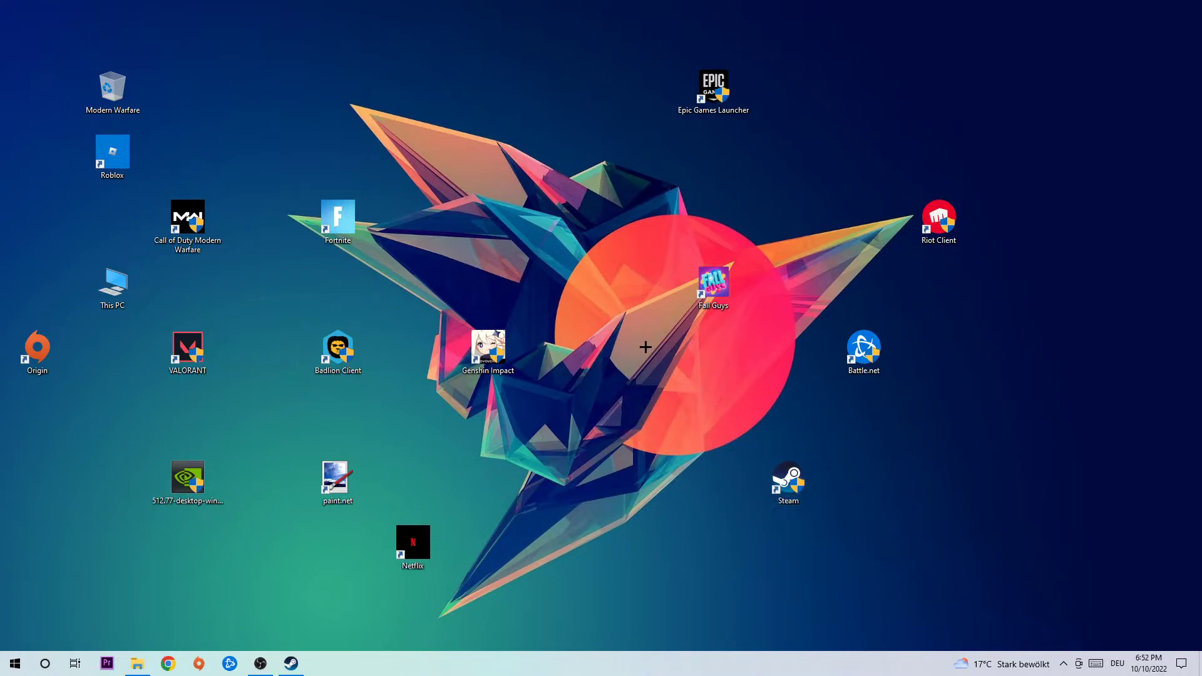
pyautogui.moveTo(651, 348)
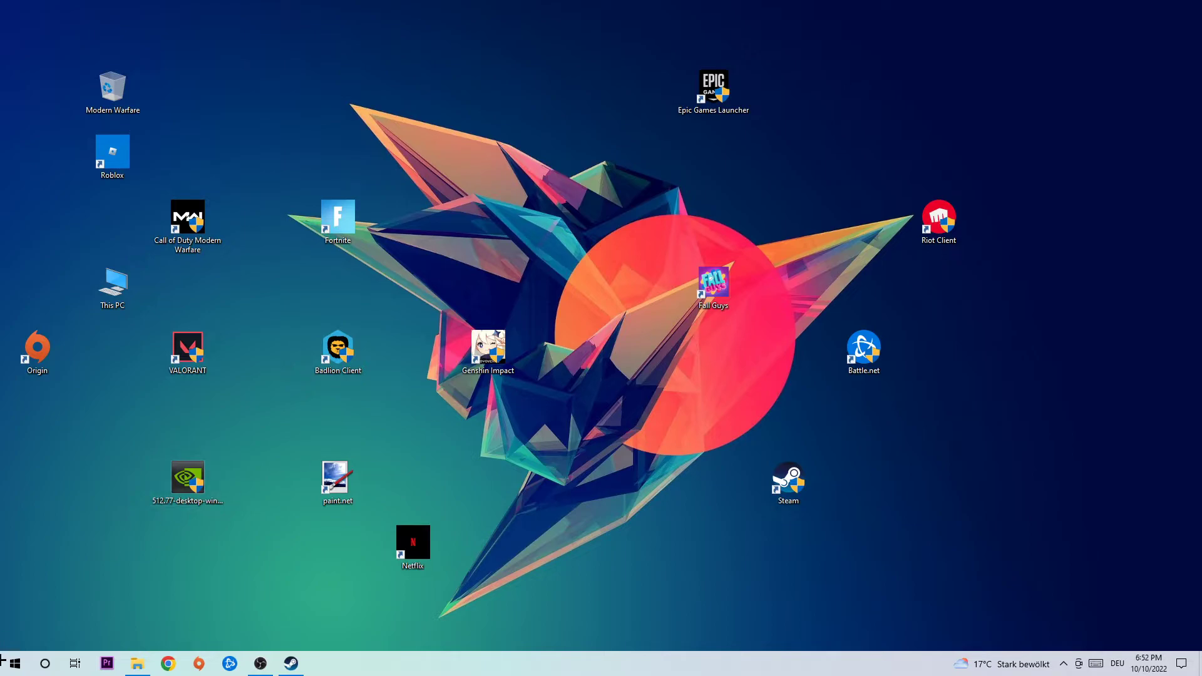
pyautogui.click(13, 663)
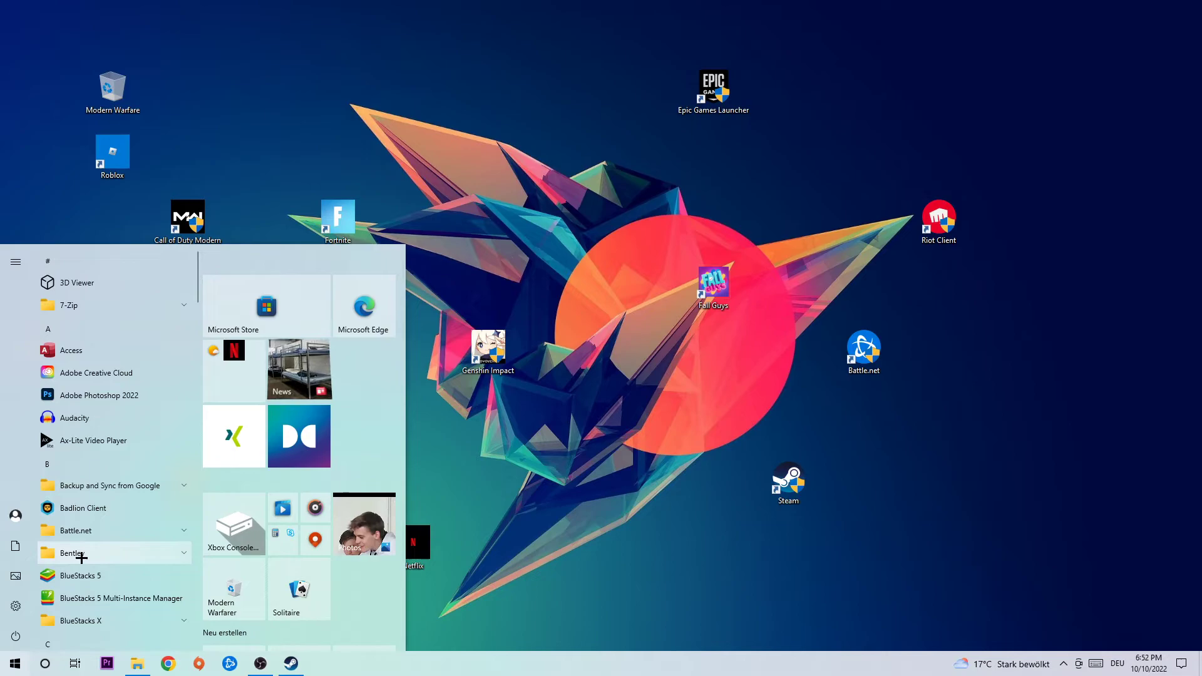
pyautogui.moveTo(82, 458)
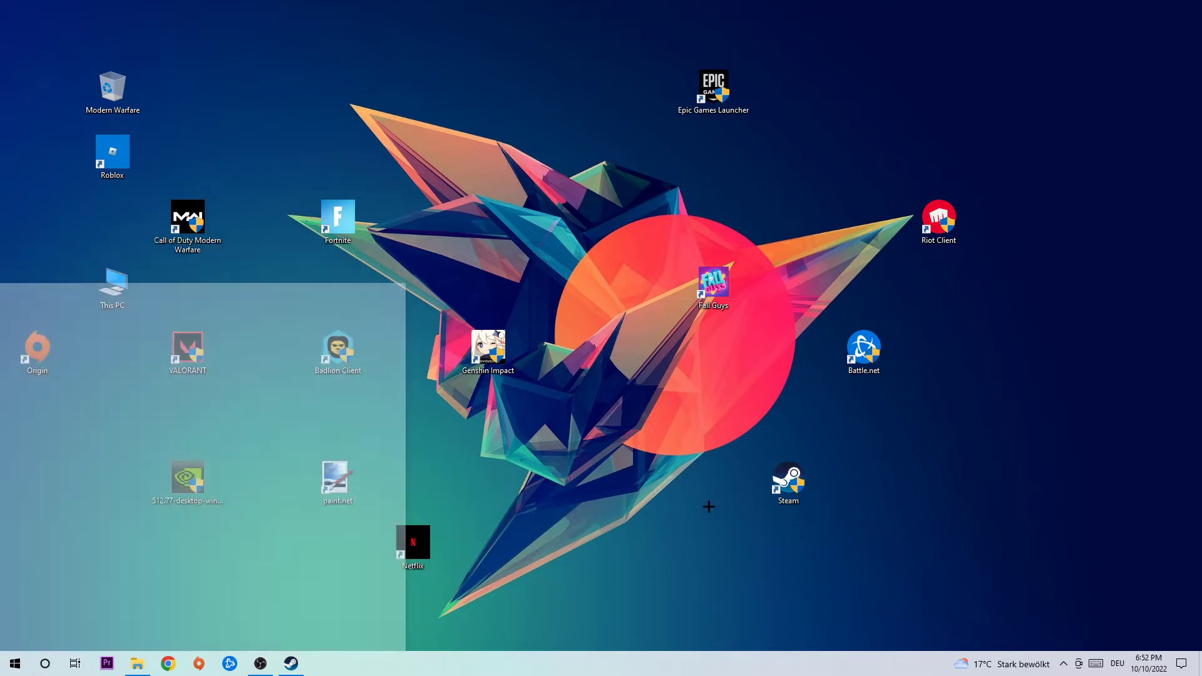
# Show the Compatibility tab of the Steam shortcut's Properties
pyautogui.rightClick(788, 478)
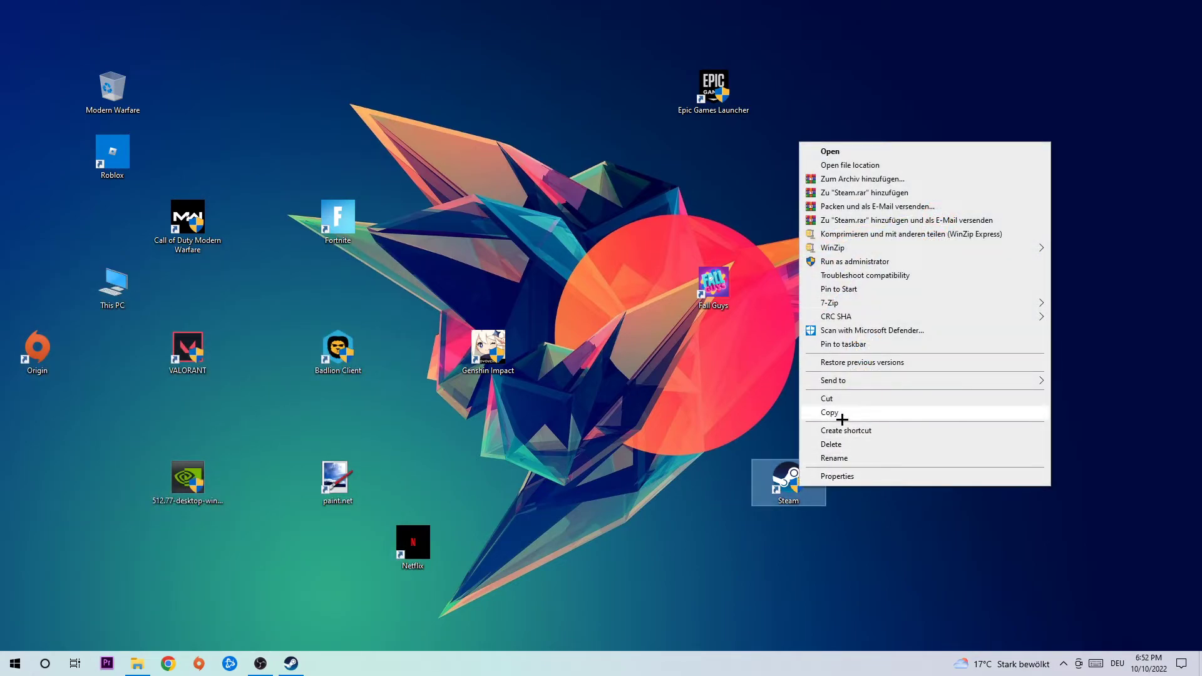
pyautogui.click(837, 475)
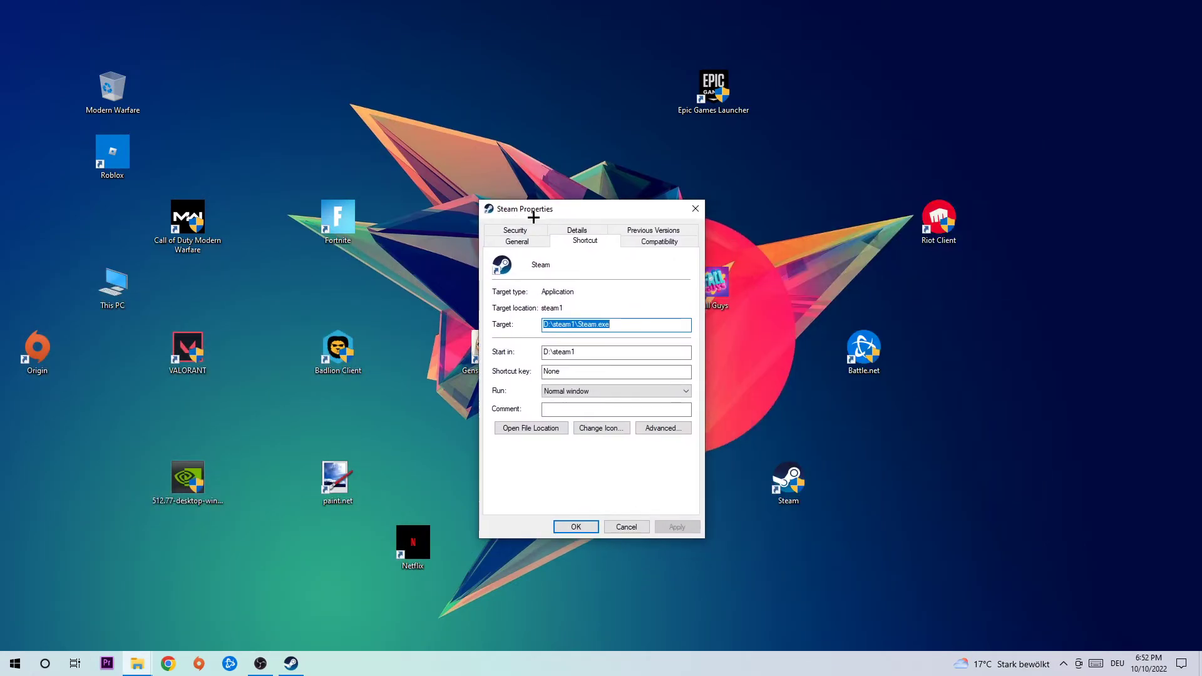
pyautogui.click(658, 240)
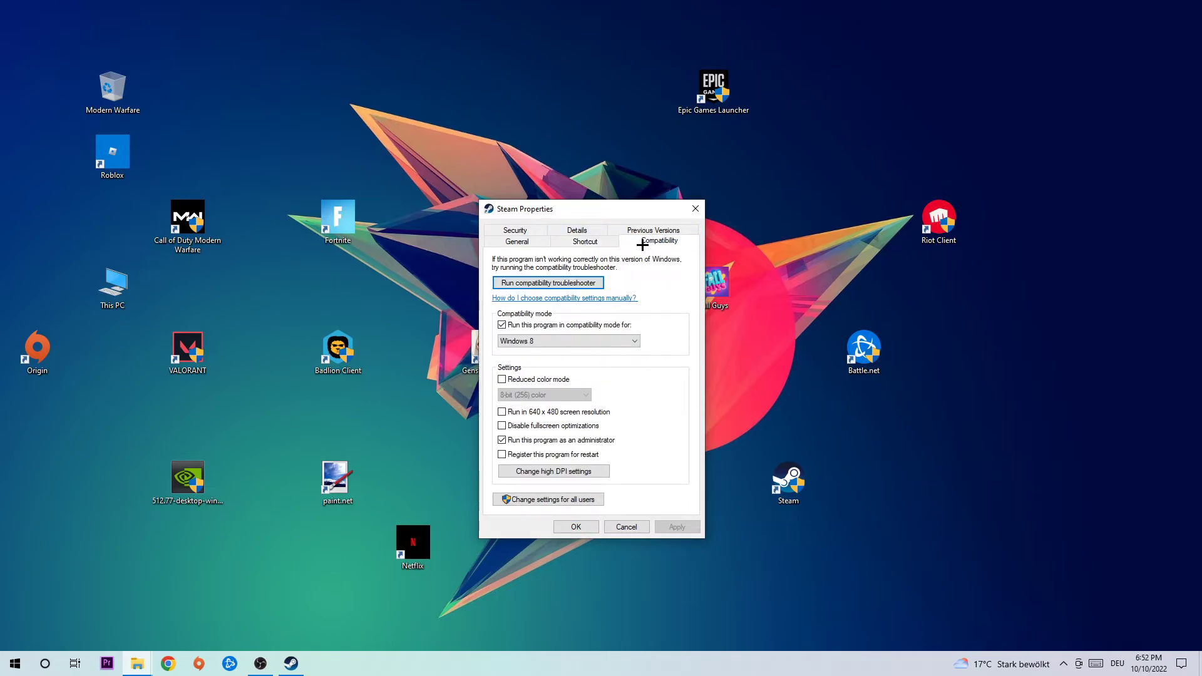
pyautogui.moveTo(522, 323)
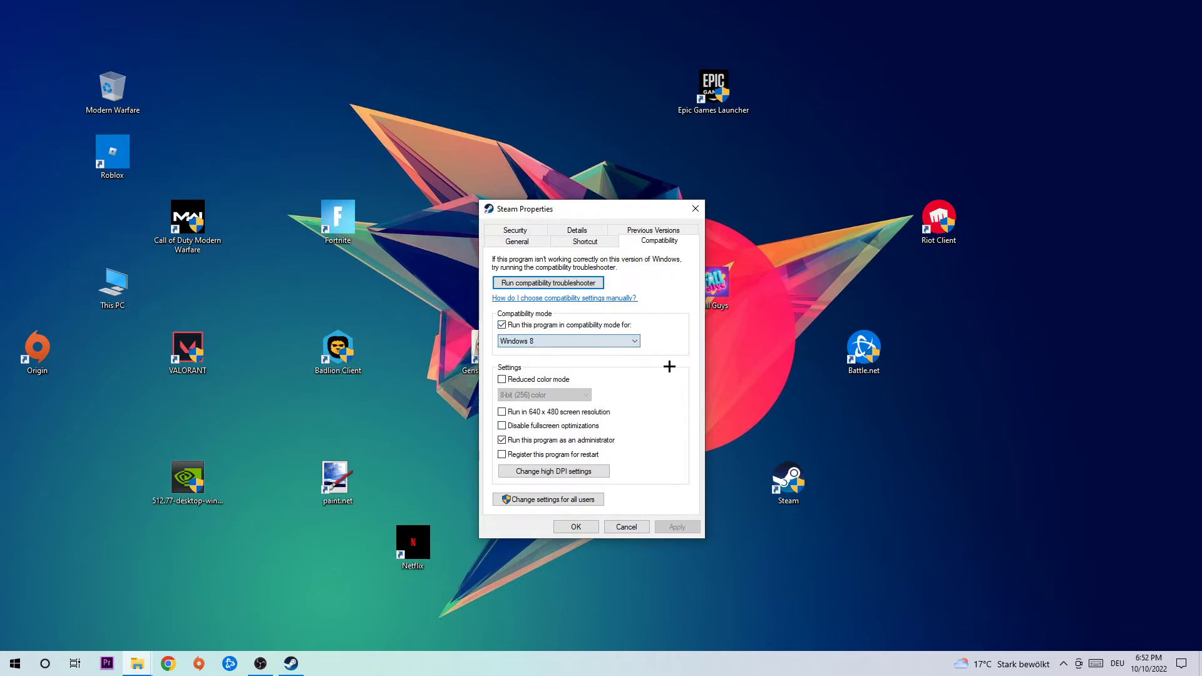
# Tick 'Run this program as an administrator', apply, and confirm with OK
pyautogui.click(501, 439)
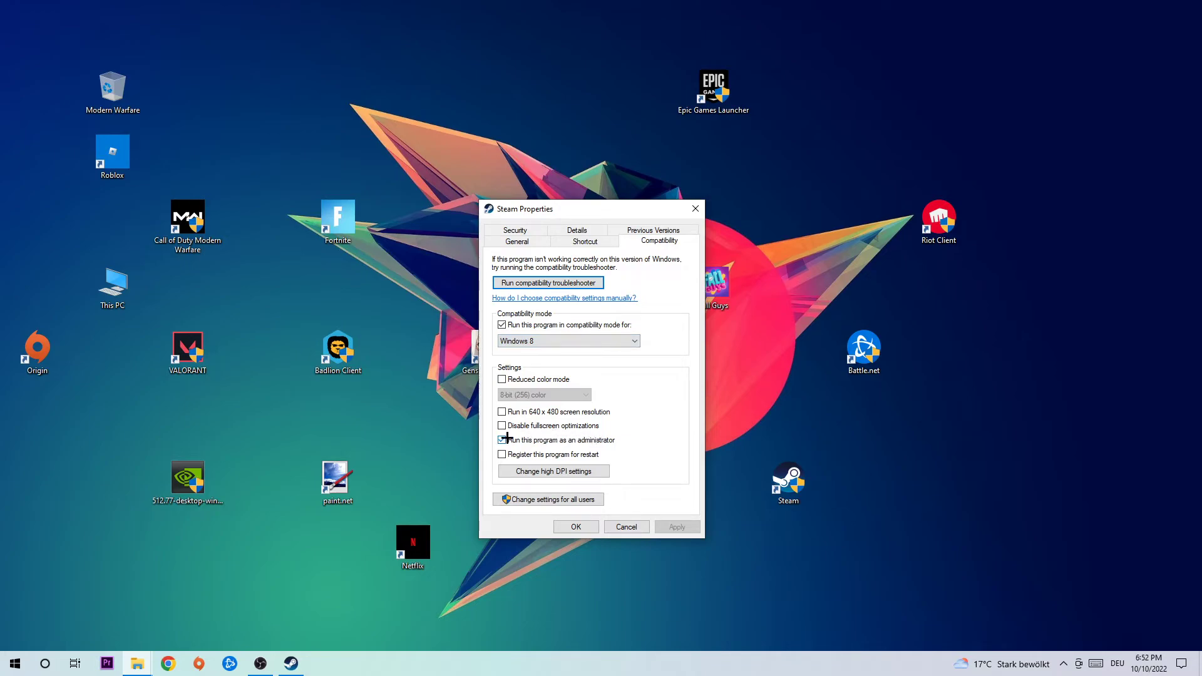
pyautogui.click(502, 439)
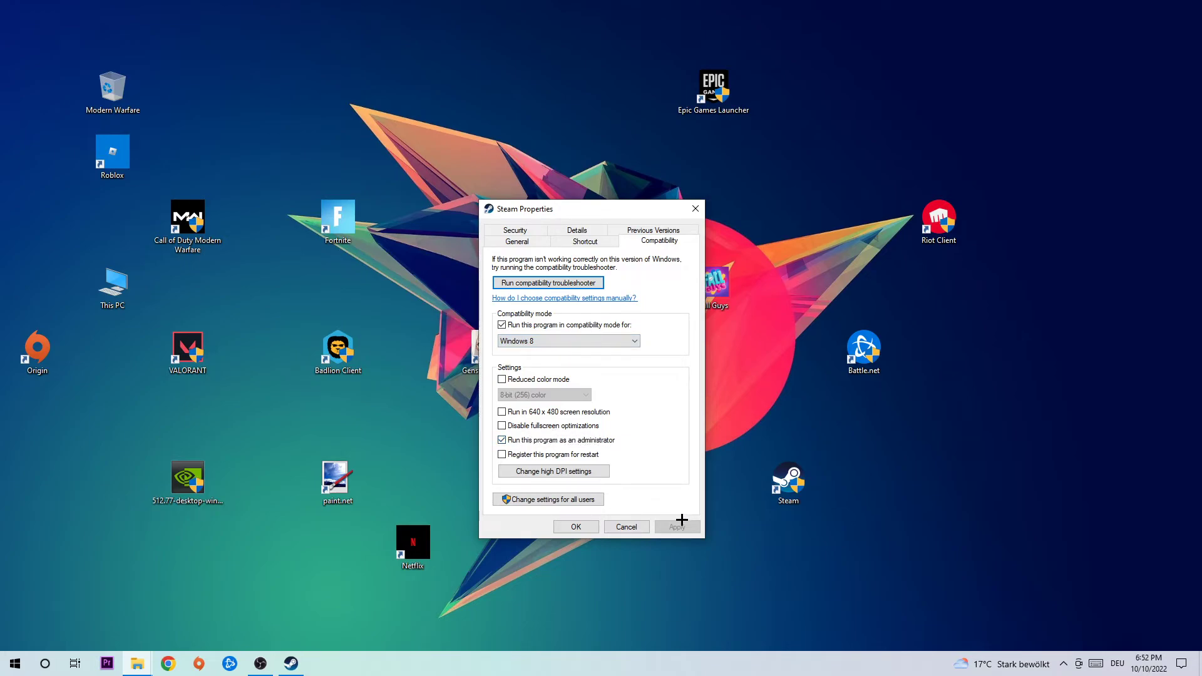
pyautogui.click(625, 526)
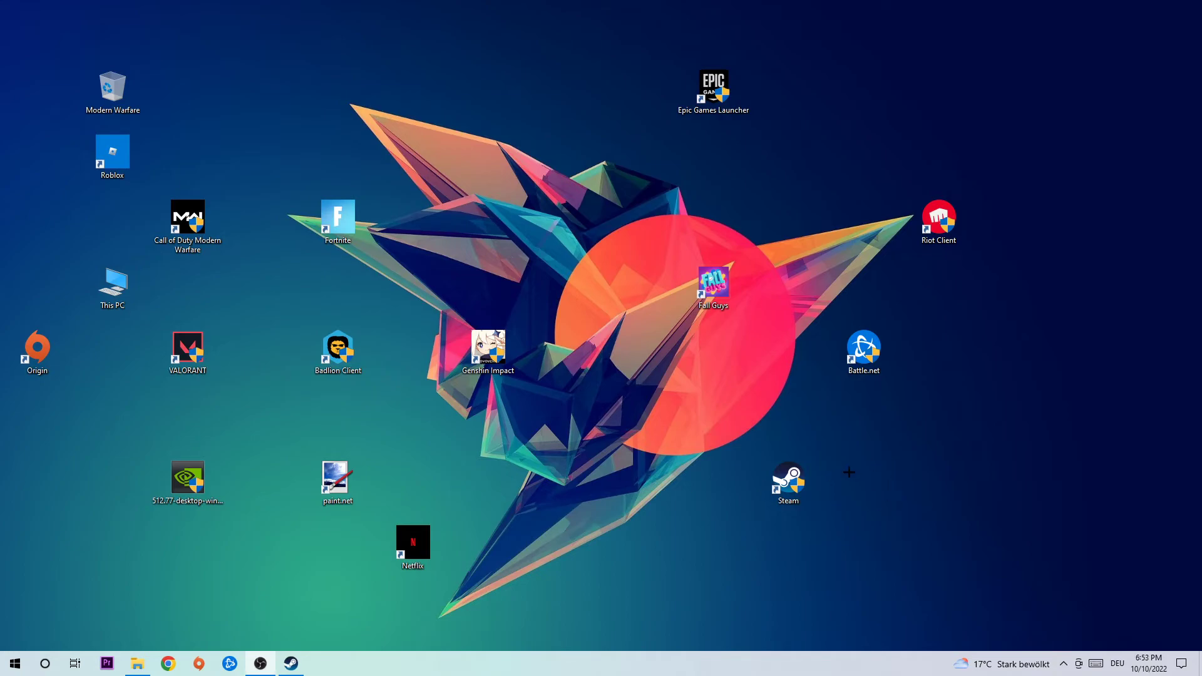
pyautogui.moveTo(751, 439)
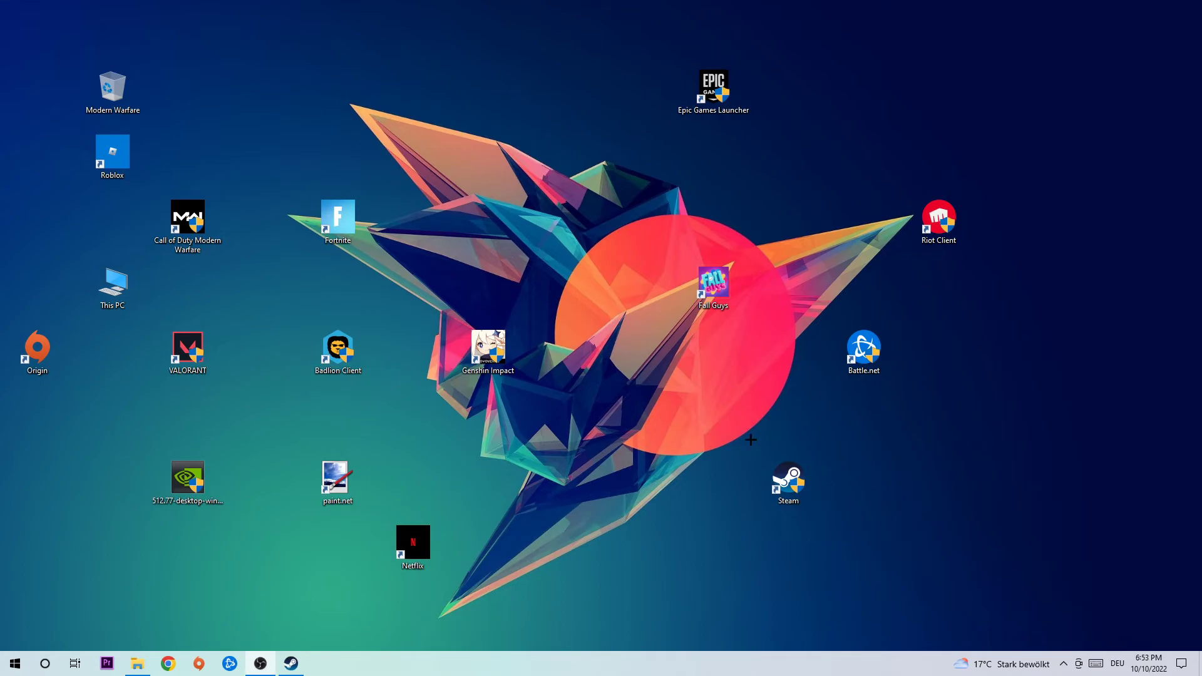